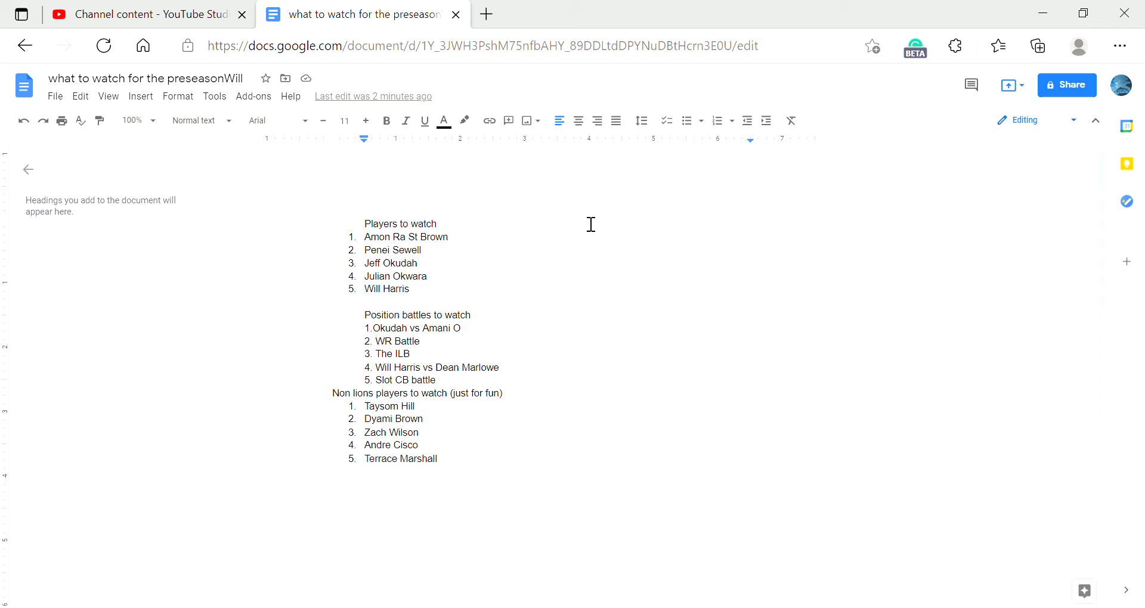
mouse_move(665, 217)
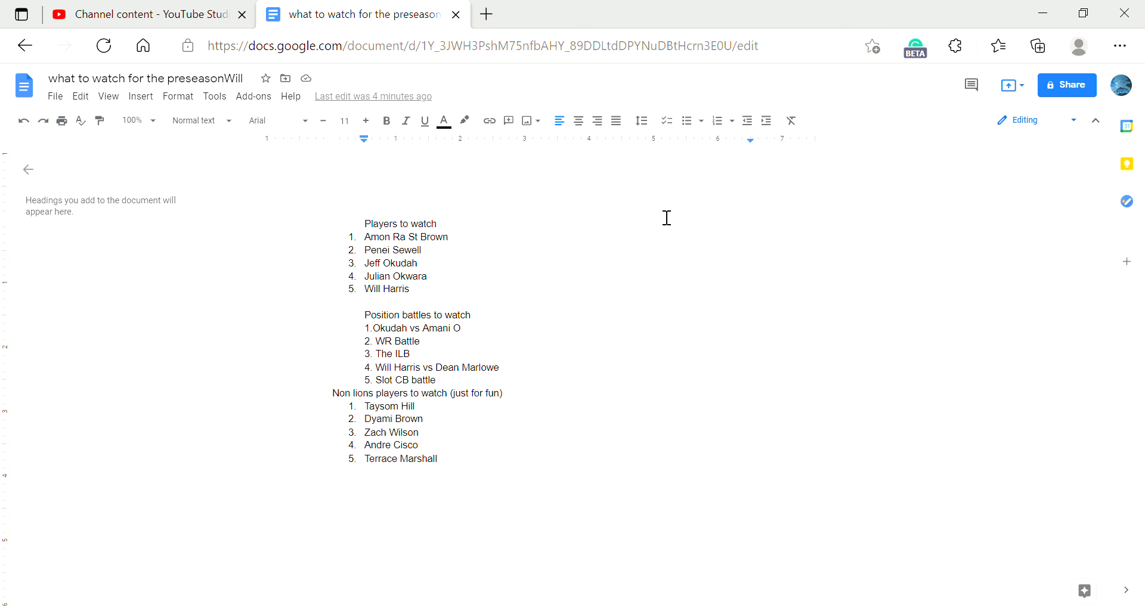
mouse_move(1059, 128)
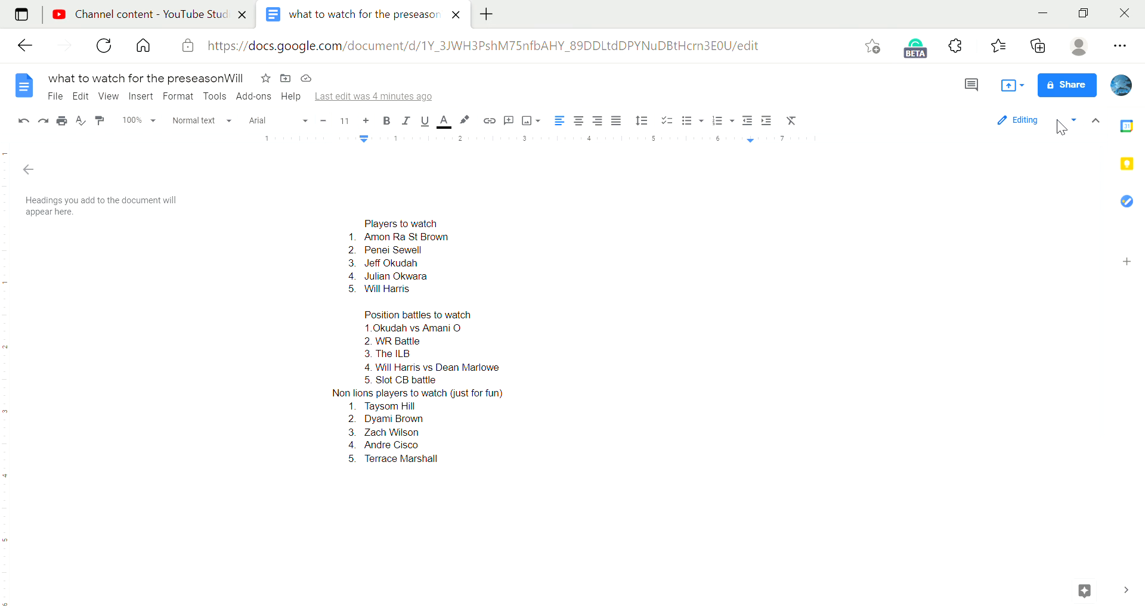